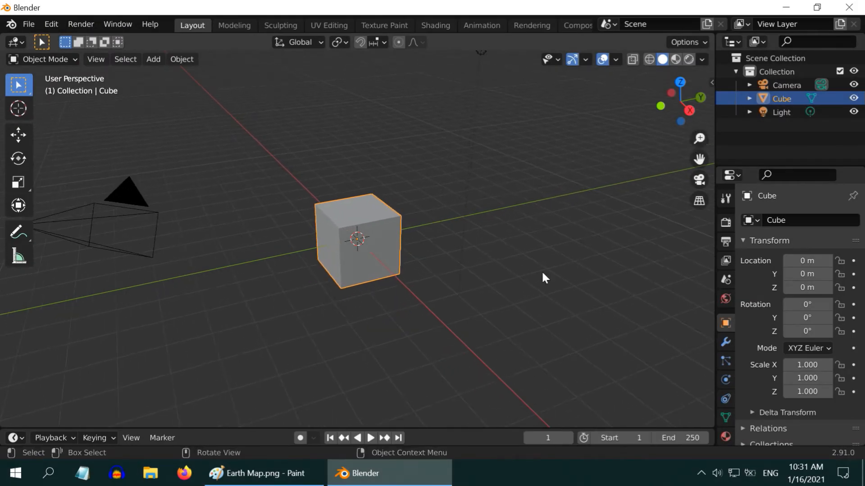
Add a UV sphere to the scene in place of the default cube.
left_click(257, 473)
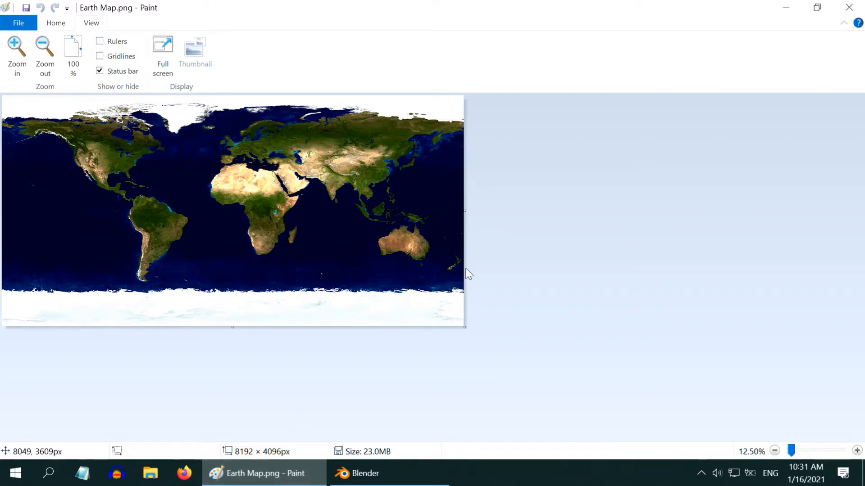
left_click(389, 473)
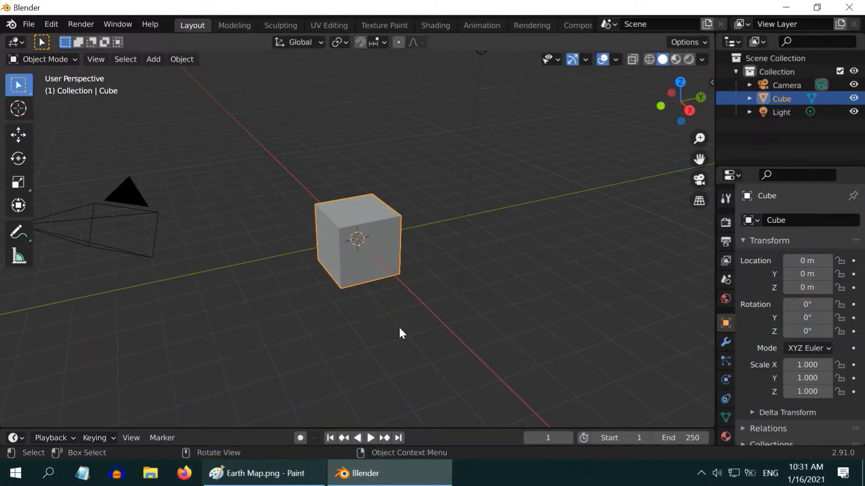
mouse_move(379, 307)
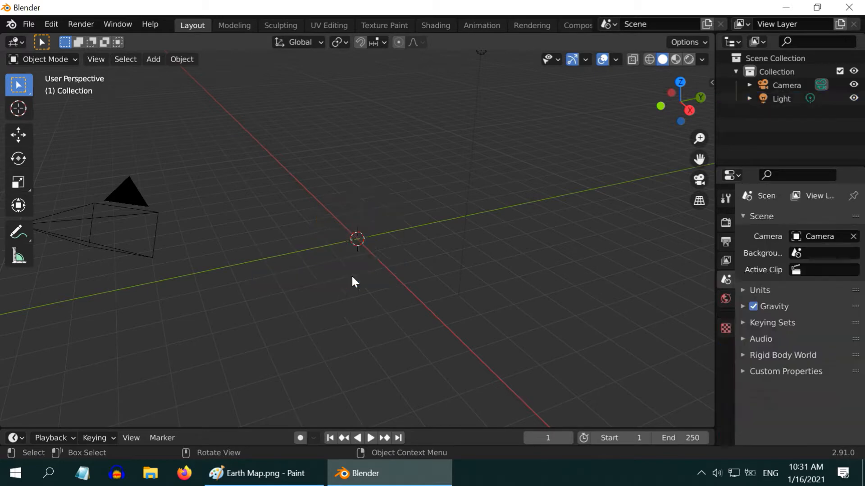
left_click(153, 59)
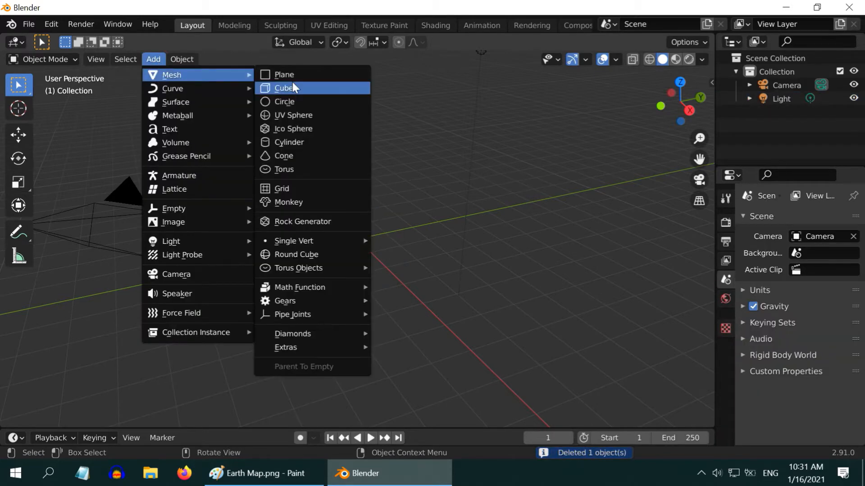
left_click(292, 114)
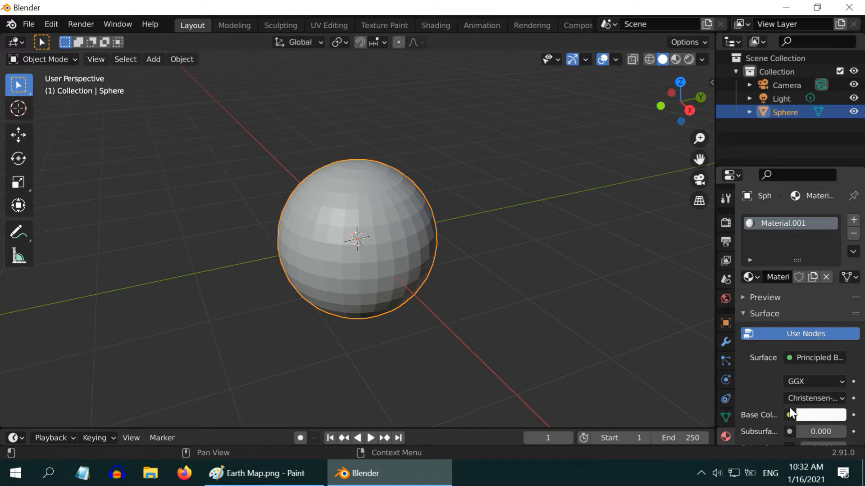
Feed Base Color from an Image Texture loaded with Earth Map.png from the Desktop.
left_click(788, 414)
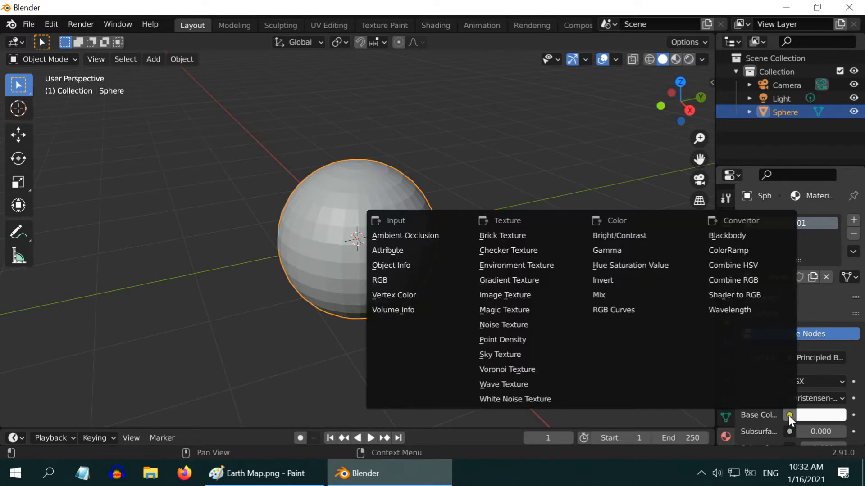
left_click(504, 295)
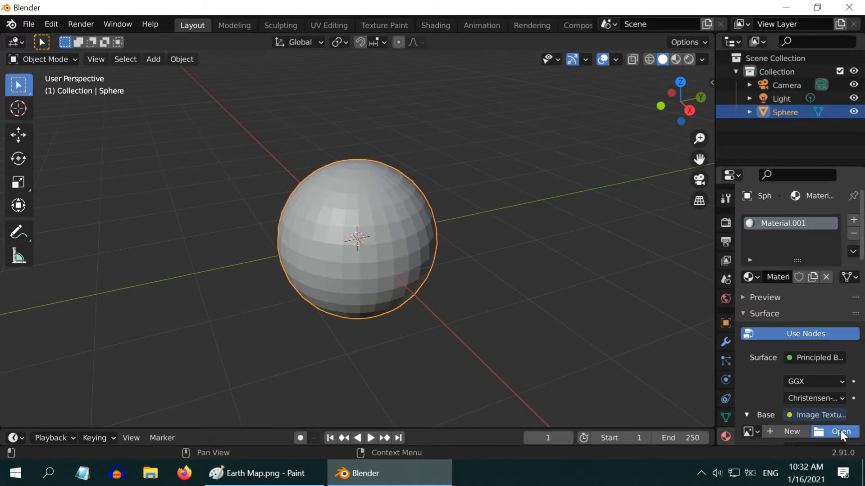
left_click(838, 432)
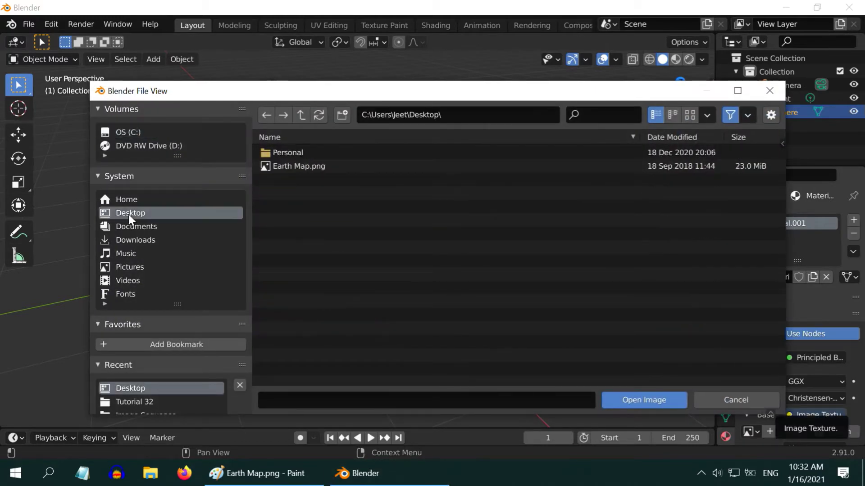
left_click(299, 166)
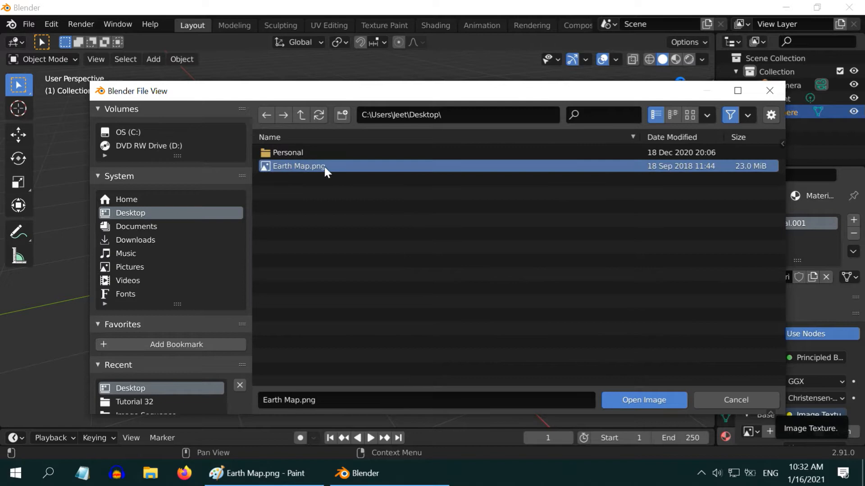
left_click(642, 400)
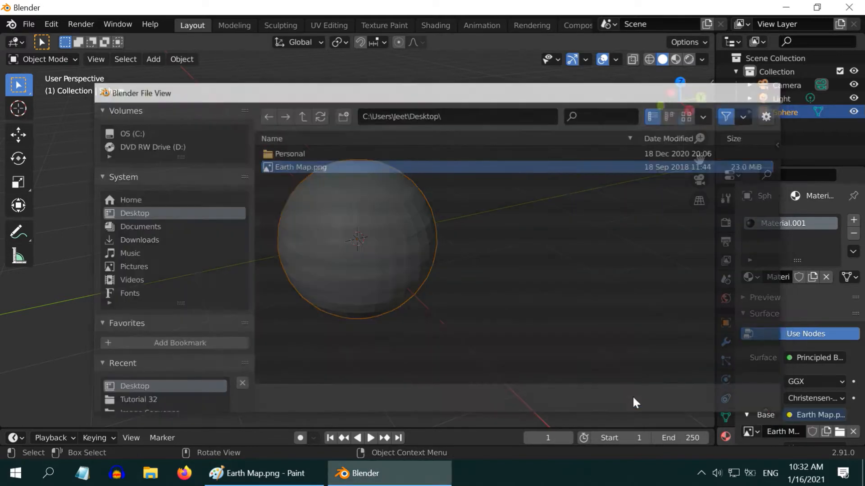
Switch viewport shading to Material Preview so the sphere appears as a globe.
left_click(687, 60)
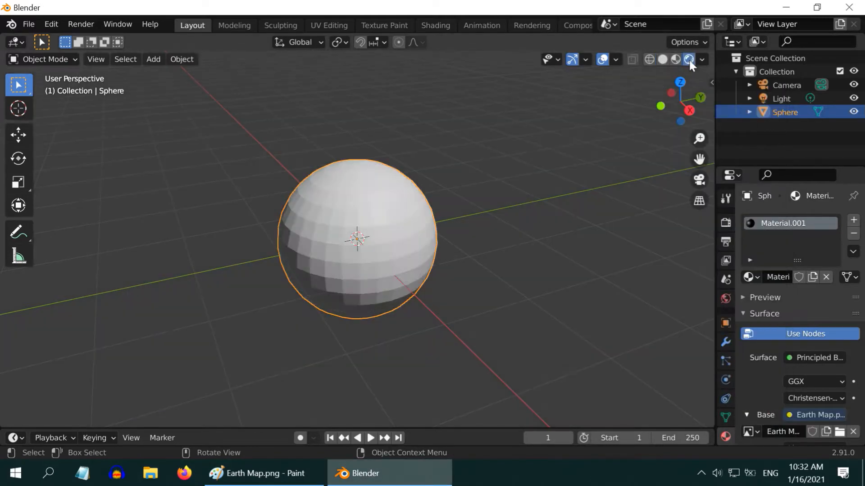
left_click(689, 59)
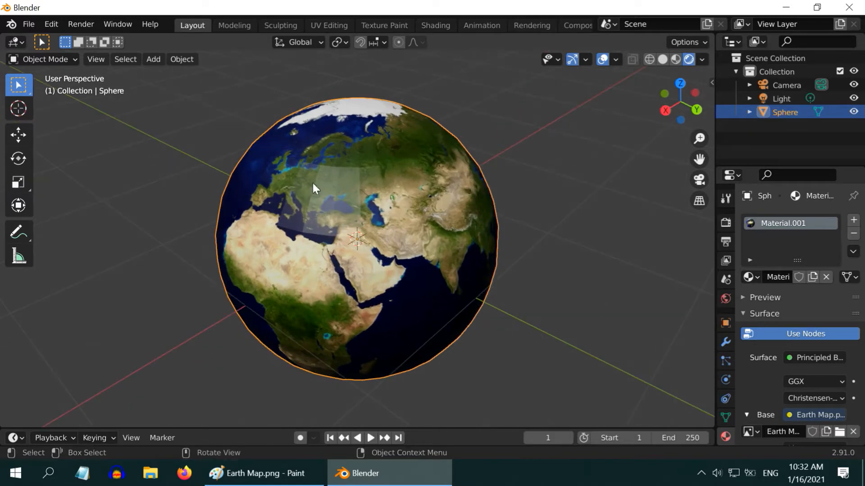
mouse_move(329, 205)
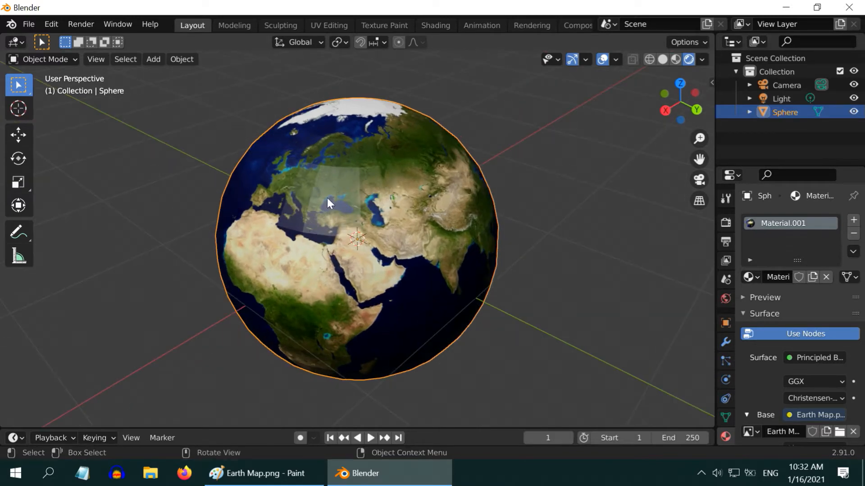
mouse_move(387, 222)
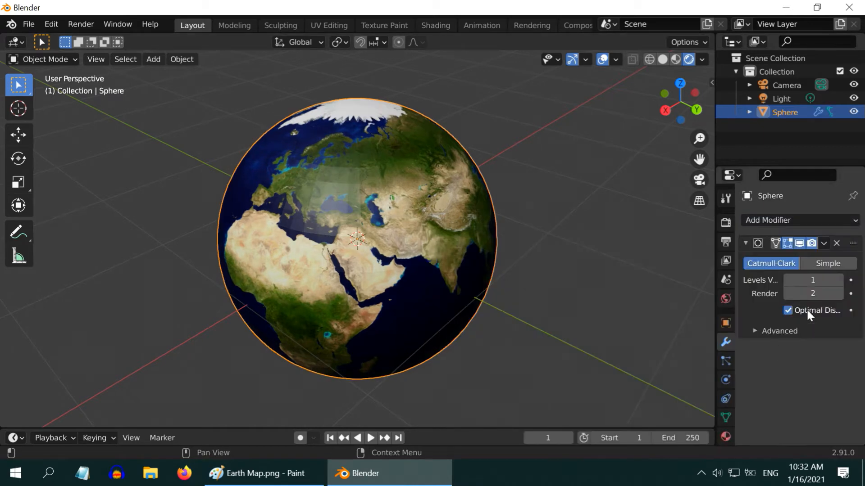
Raise the Subdivision Surface modifier's Levels Viewport to 3.
left_click(839, 280)
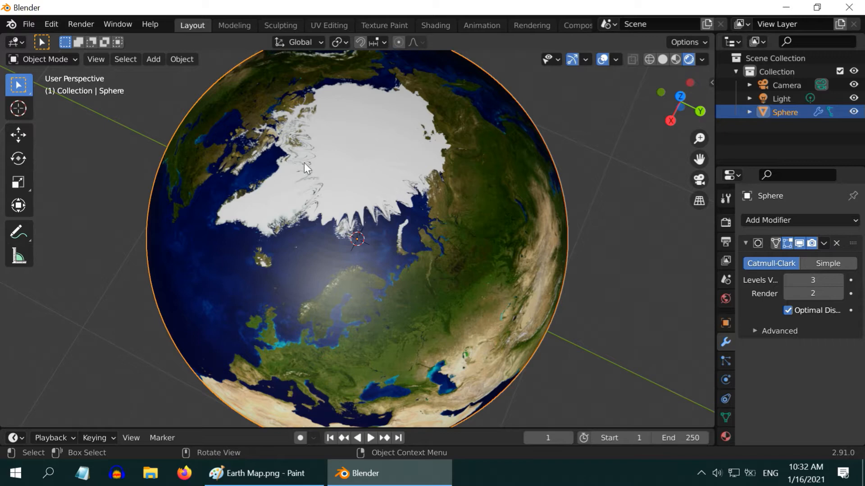
mouse_move(374, 168)
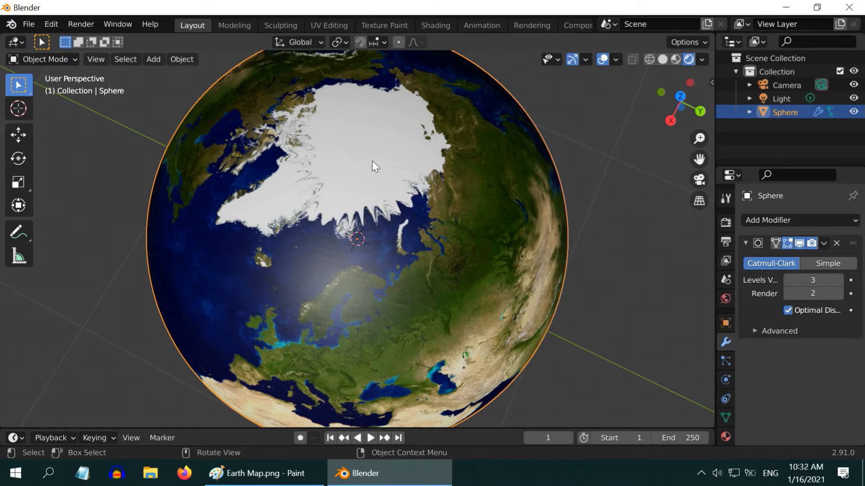
mouse_move(330, 211)
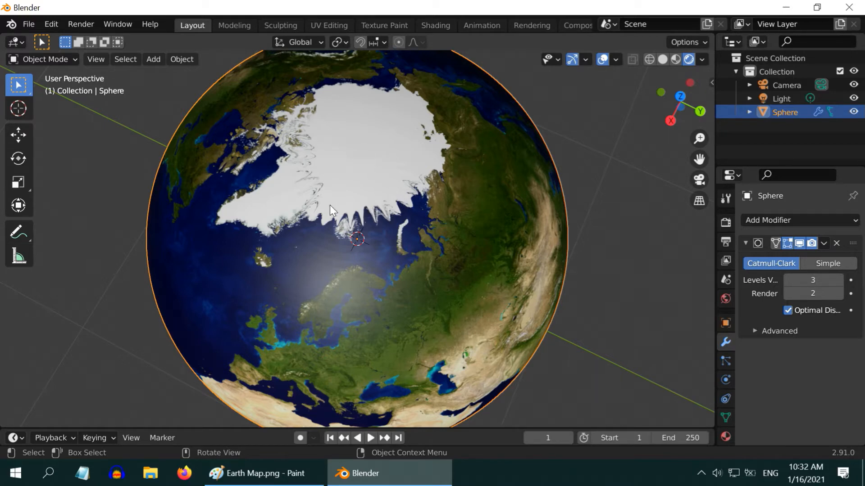
scroll("down", 3)
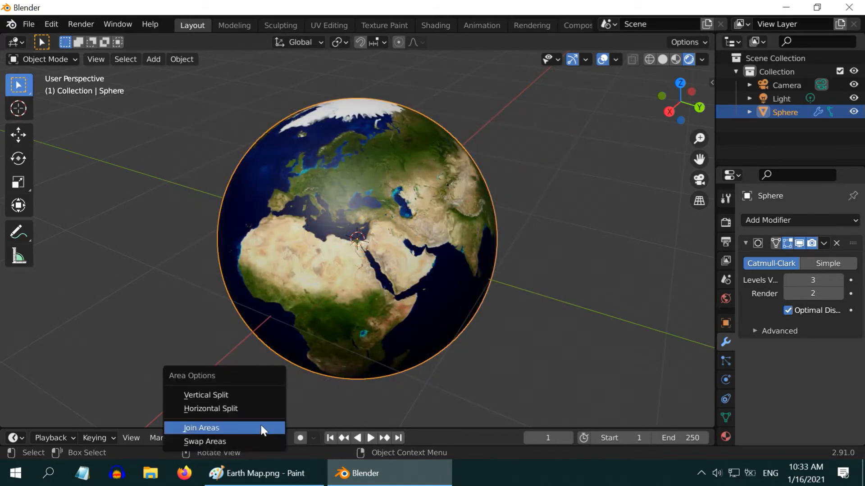
Vertically split the area and turn the left half into a UV Editor.
left_click(206, 394)
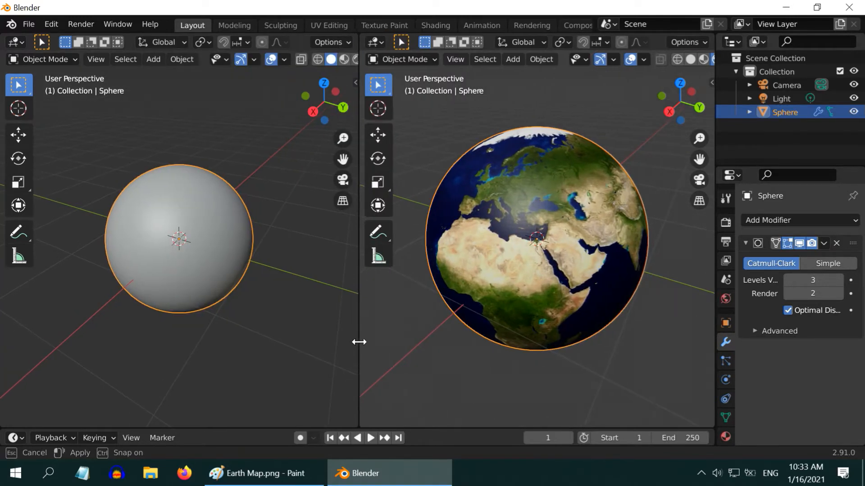
left_click(12, 42)
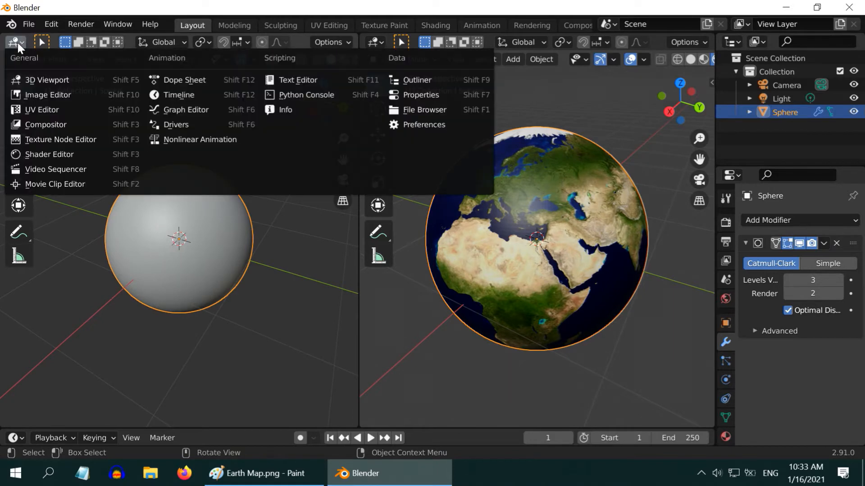
left_click(48, 95)
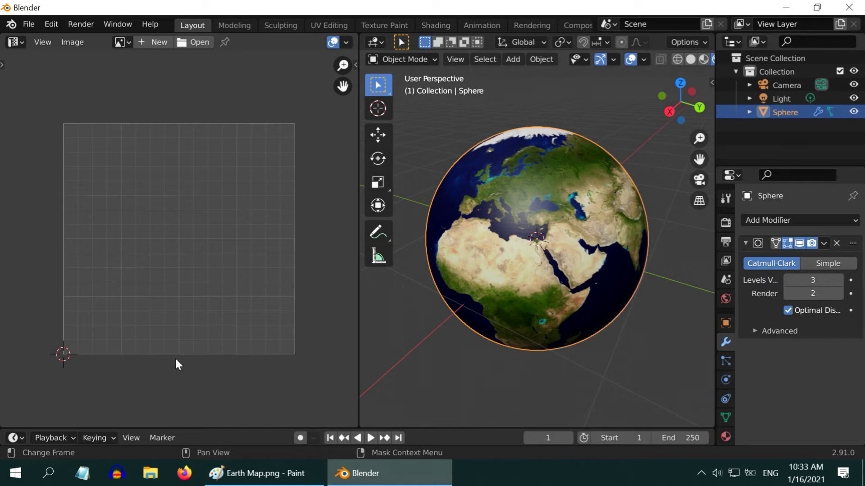
mouse_move(480, 330)
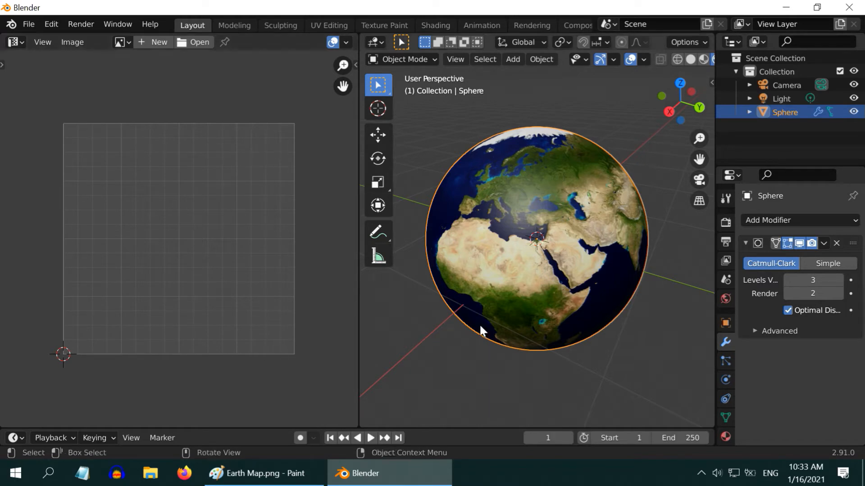
Switch the sphere into Edit Mode from the mode dropdown.
left_click(402, 59)
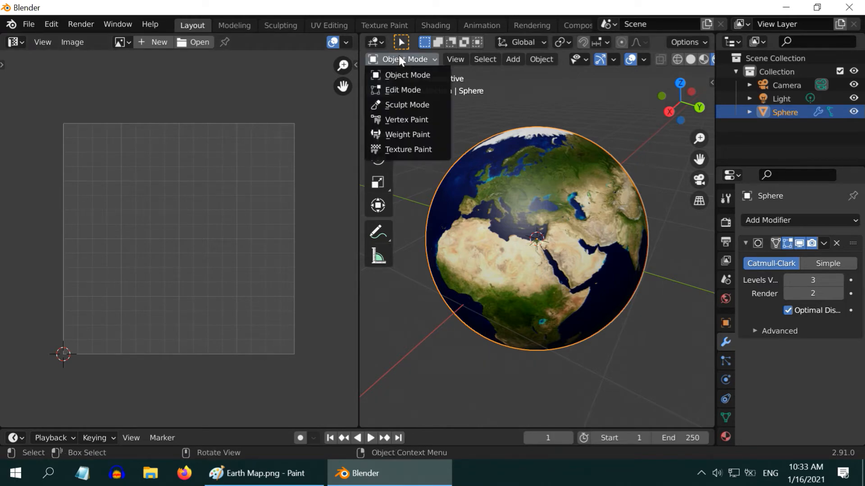
left_click(403, 91)
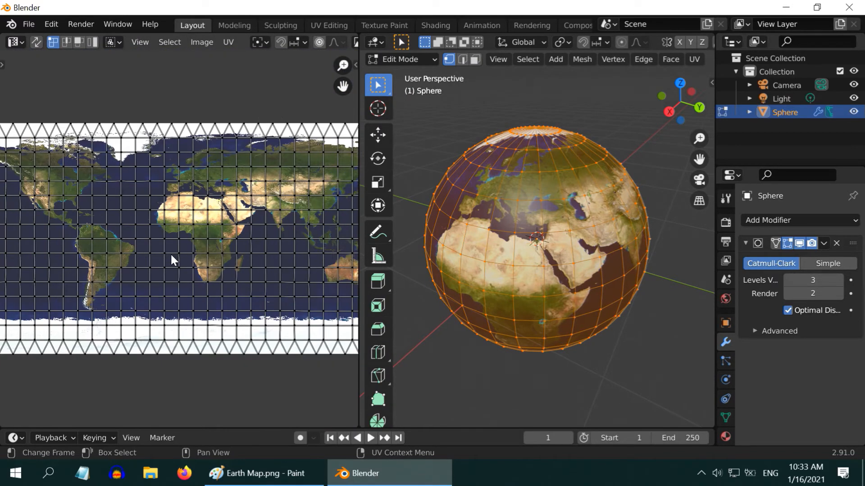
scroll("down", 3)
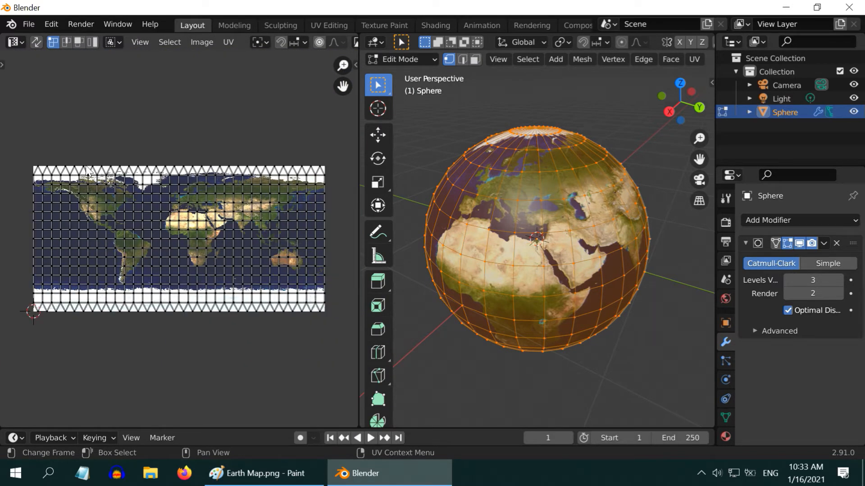
mouse_move(291, 303)
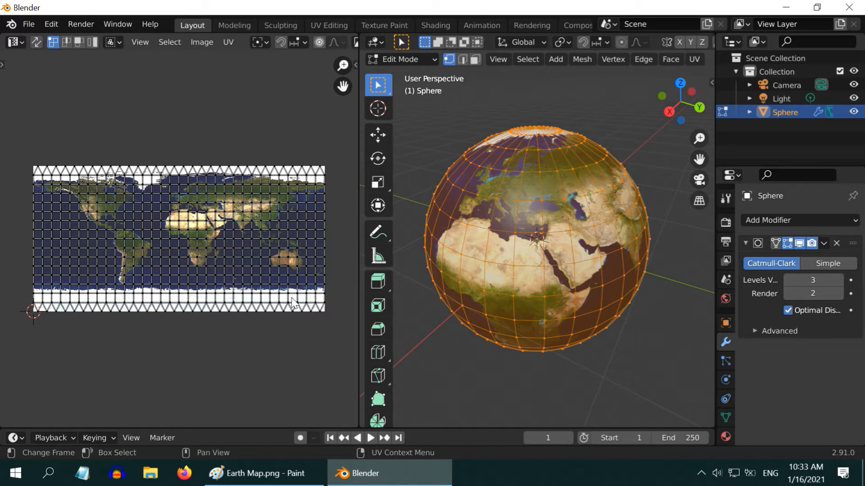
mouse_move(38, 173)
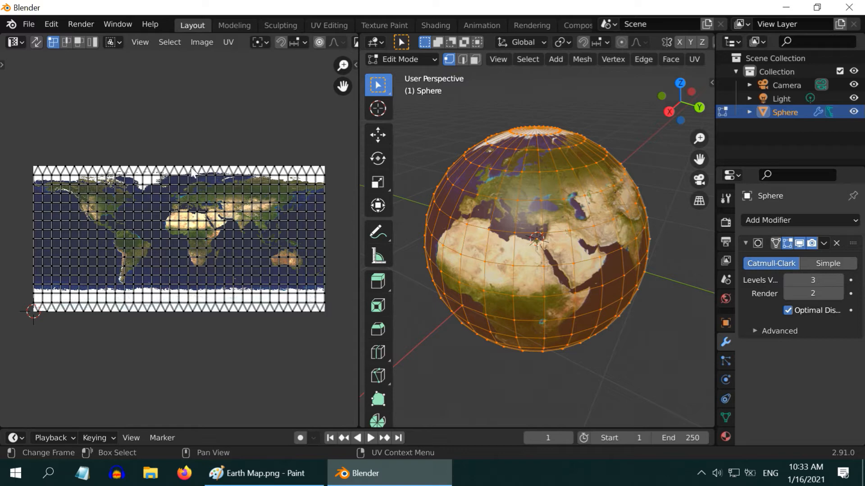
mouse_move(51, 315)
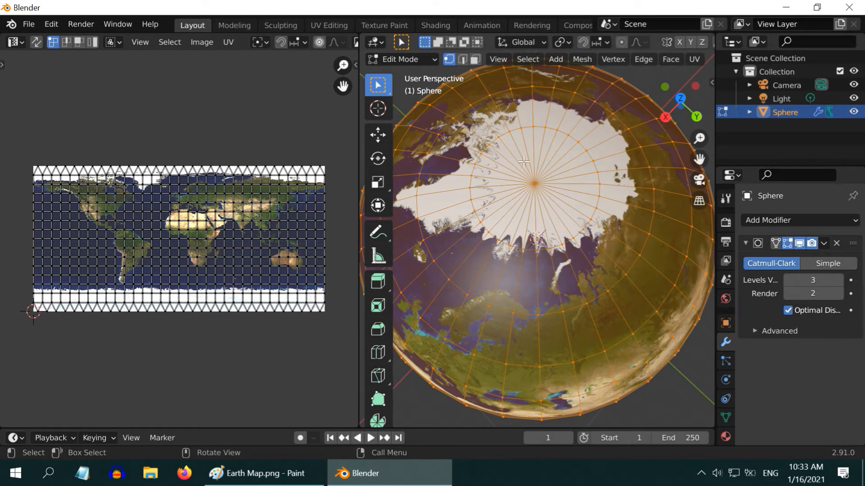
mouse_move(234, 174)
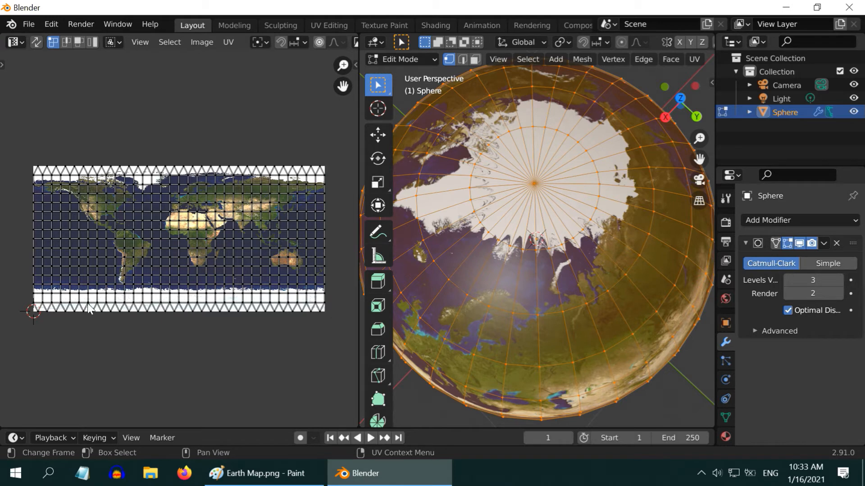
mouse_move(318, 313)
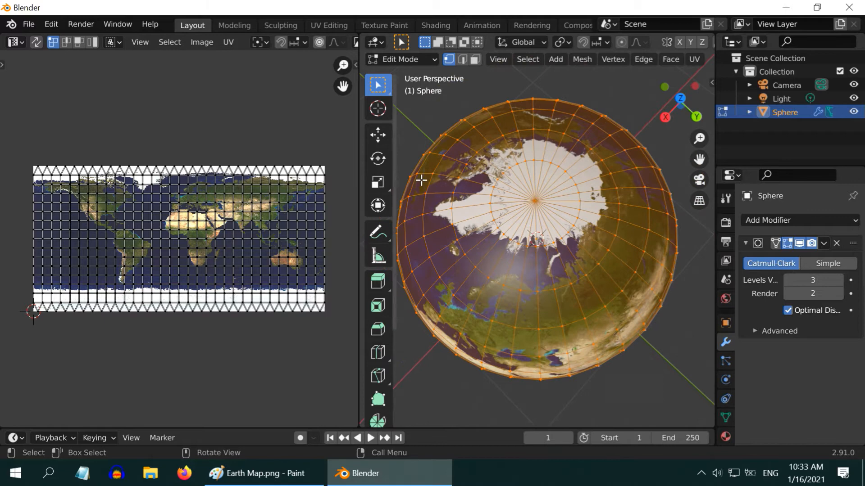
mouse_move(426, 121)
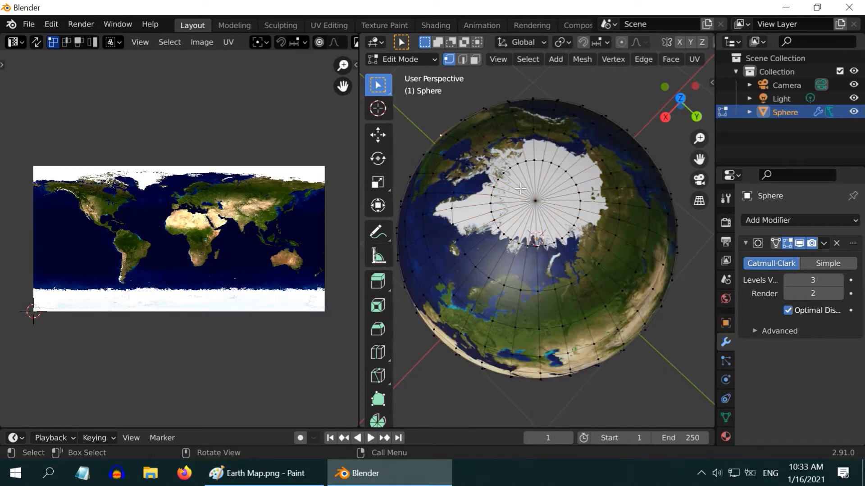
Delete the top pole, select its rim edge loop, extrude and scale it to 0.01.
key("x")
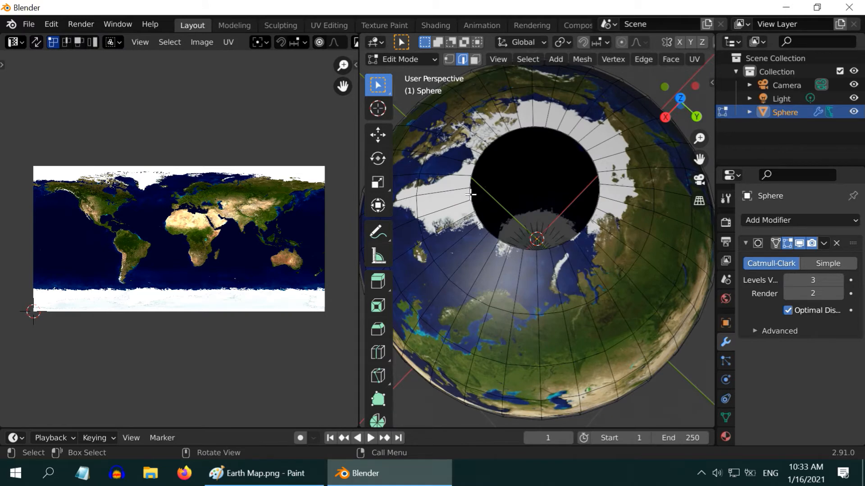
mouse_move(527, 59)
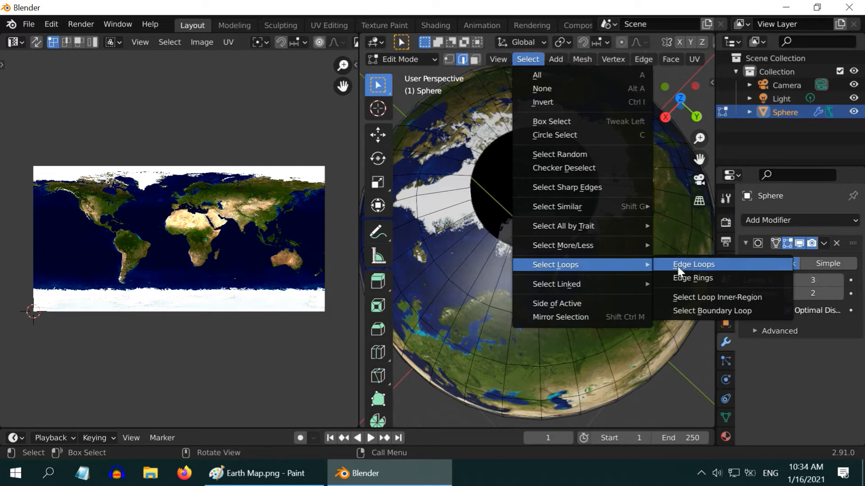
left_click(694, 264)
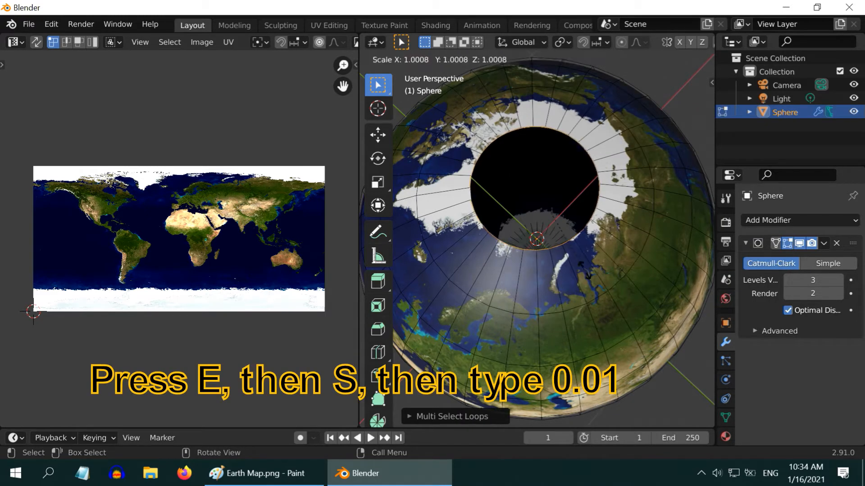
type("0.01")
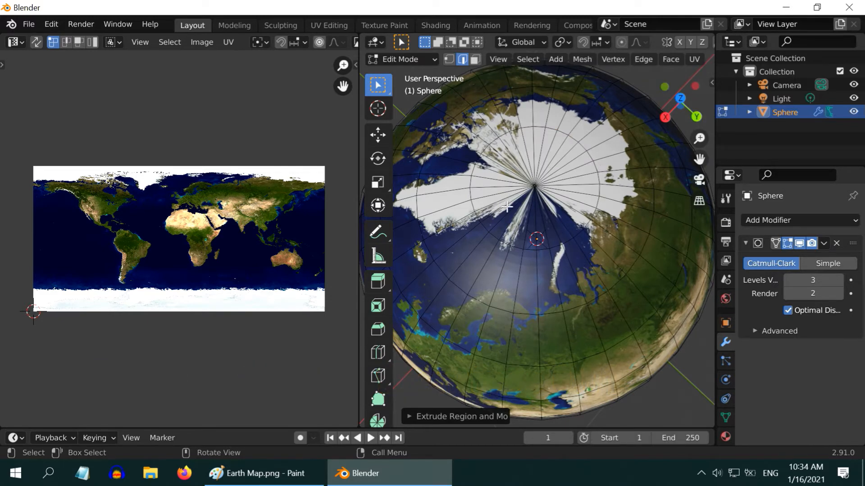
mouse_move(563, 216)
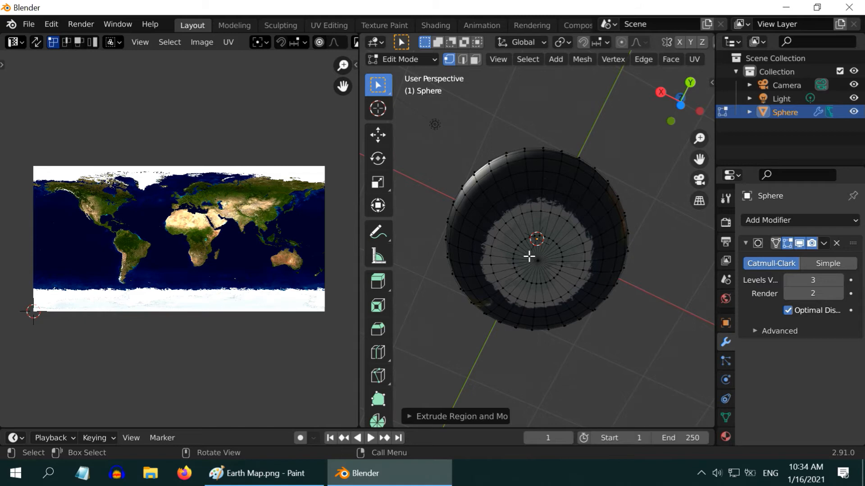
Delete the bottom pole vertices and select the rim loop around the opening.
key("x")
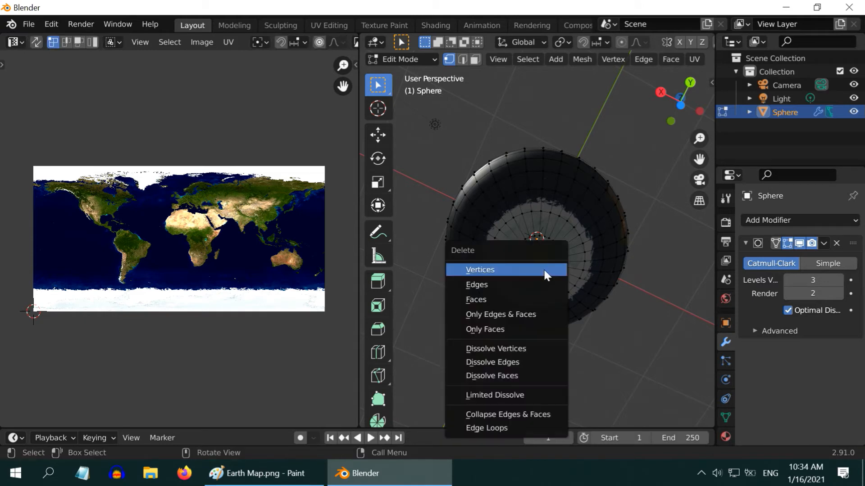
left_click(480, 270)
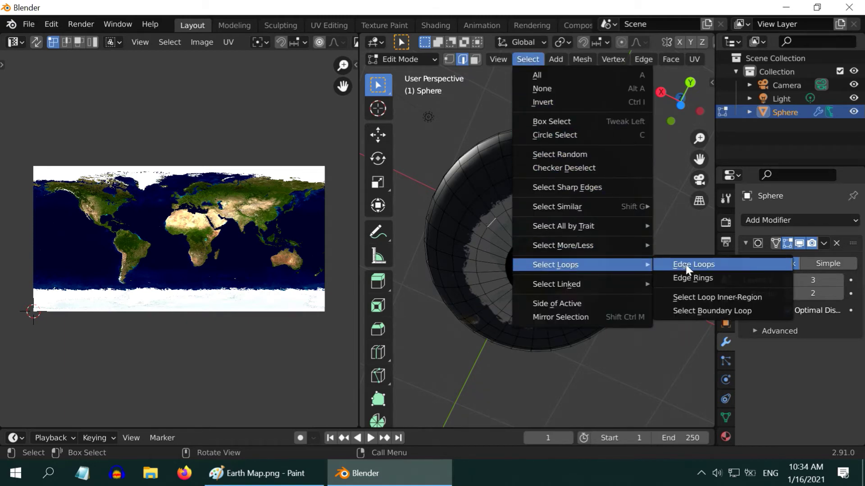
left_click(692, 264)
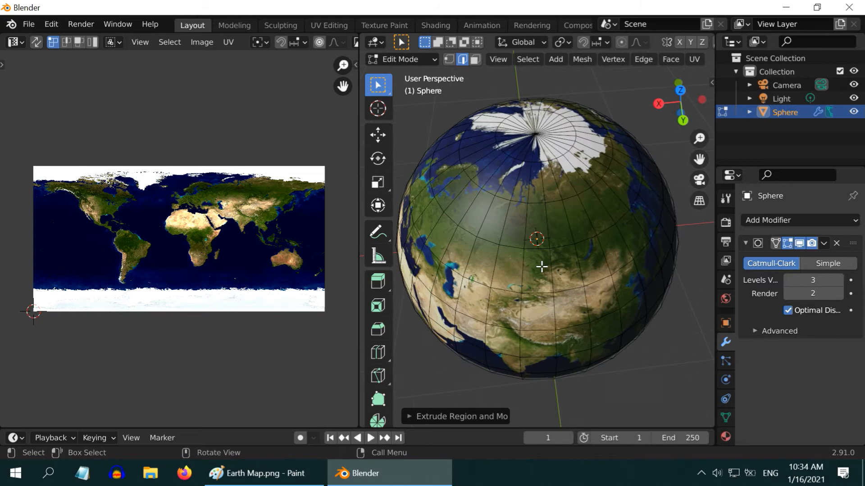
Unwrap the whole sphere's UVs via UV > Unwrap.
left_click(693, 59)
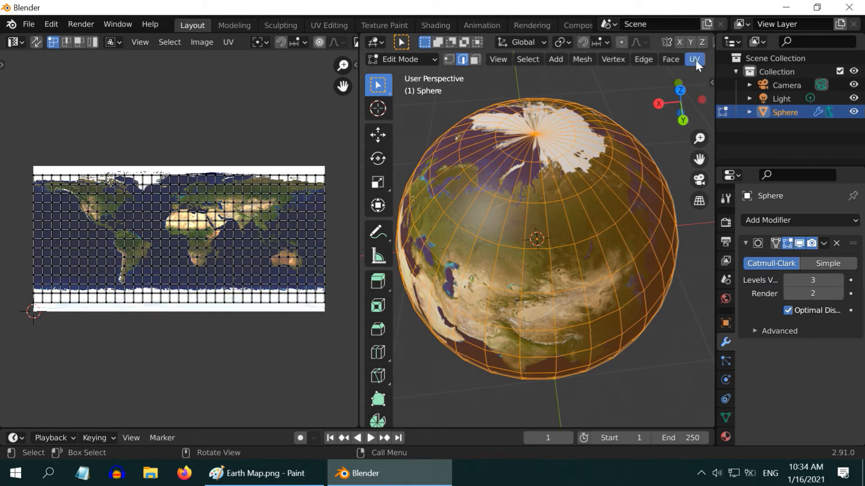
left_click(694, 59)
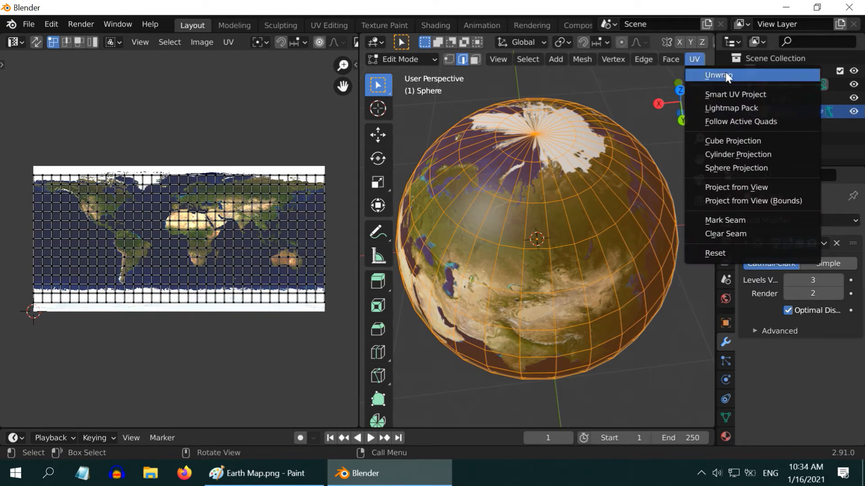
left_click(716, 75)
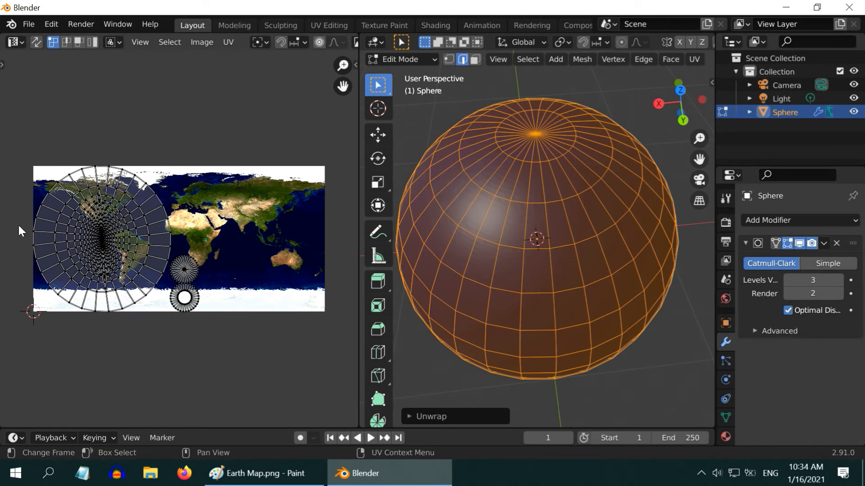
mouse_move(667, 73)
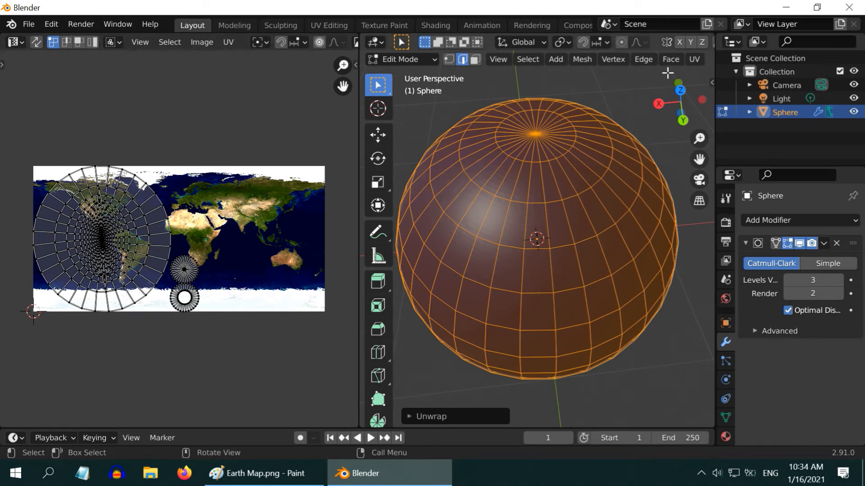
left_click(693, 59)
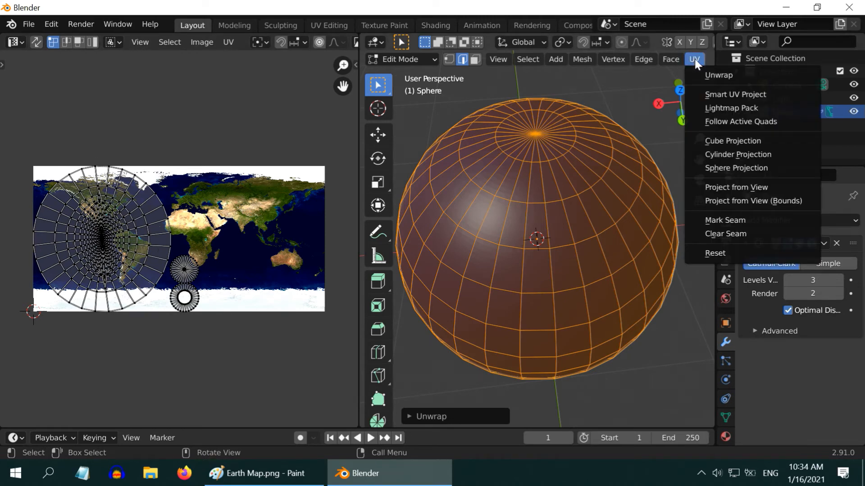
mouse_move(735, 168)
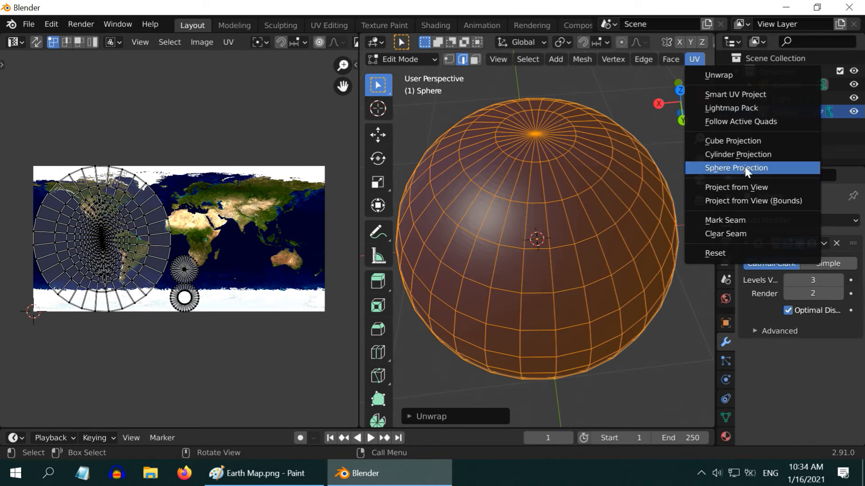
Apply Sphere Projection with Direction set to Align to Object.
left_click(736, 167)
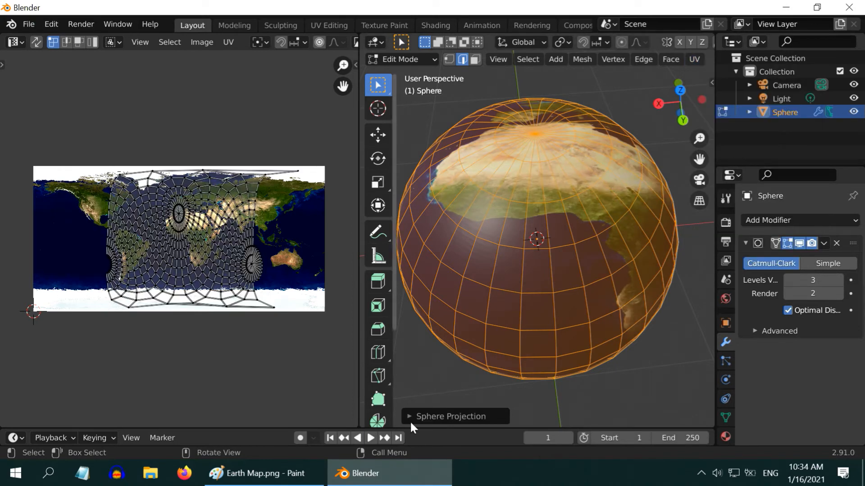
left_click(449, 416)
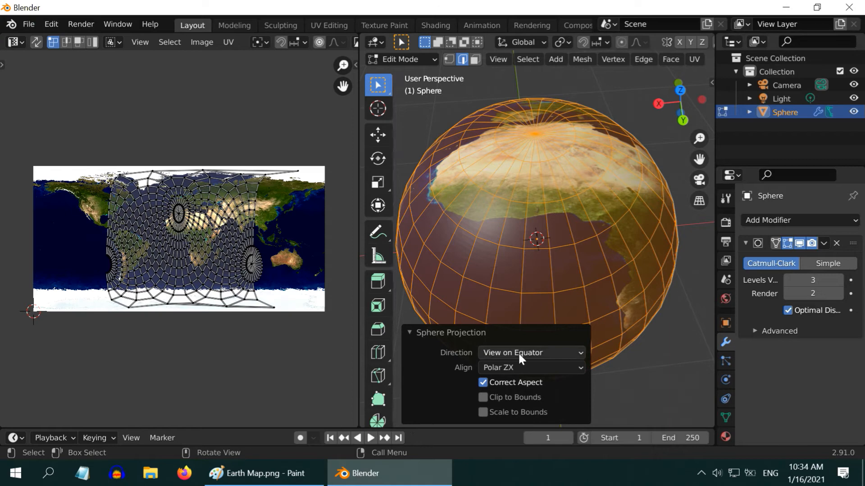
left_click(530, 352)
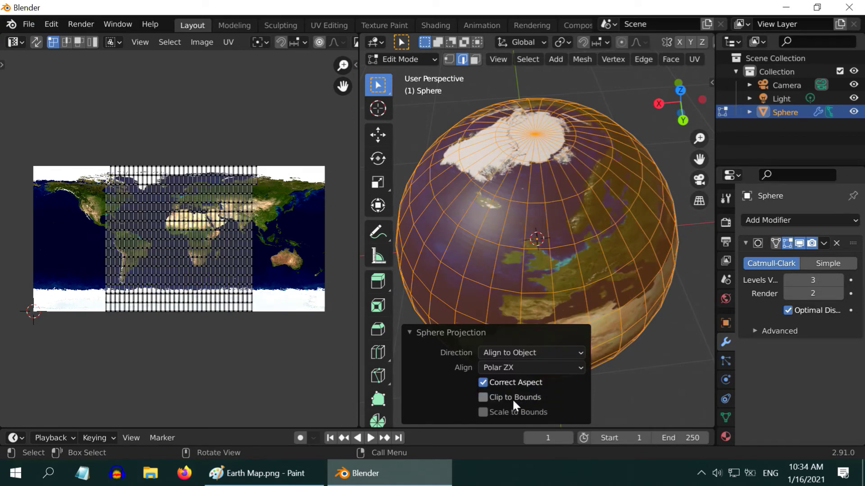
left_click(482, 397)
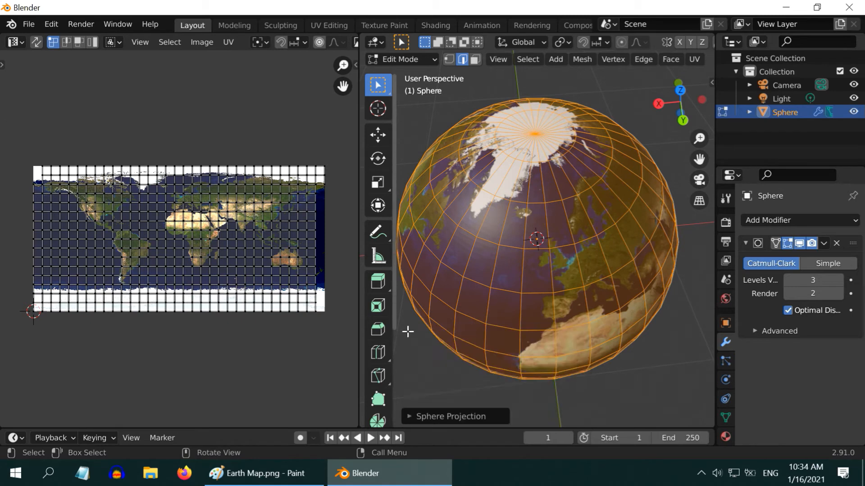
mouse_move(316, 190)
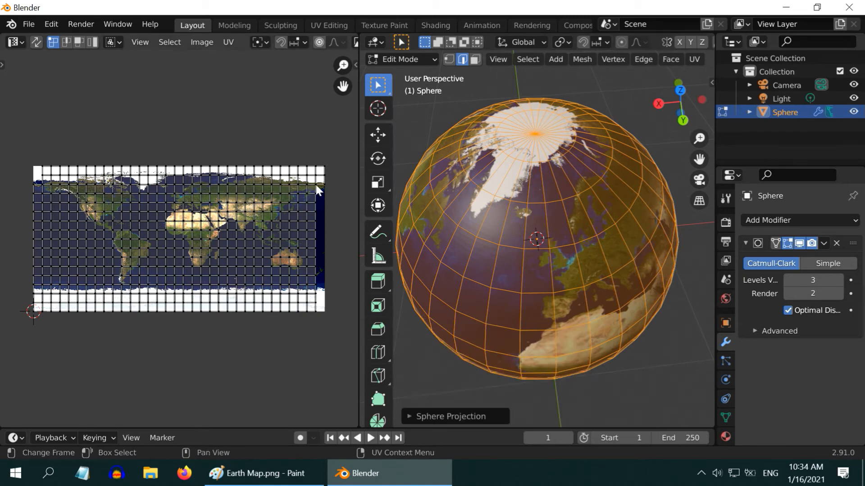
mouse_move(293, 180)
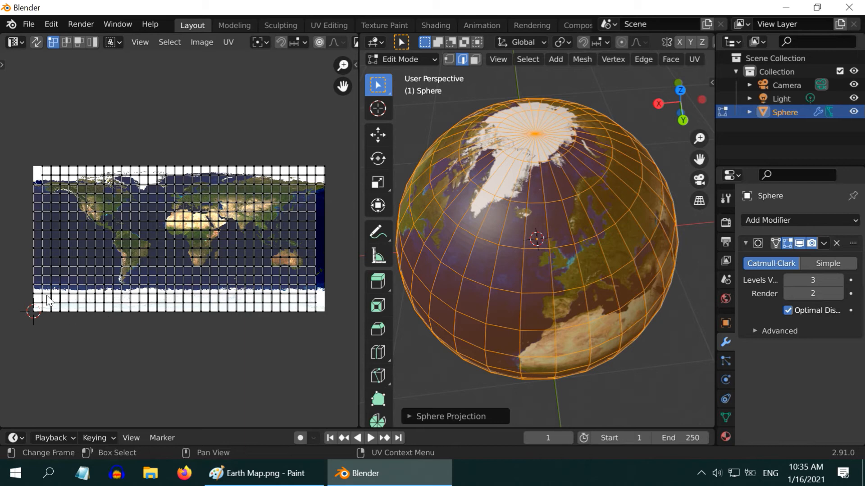
mouse_move(99, 282)
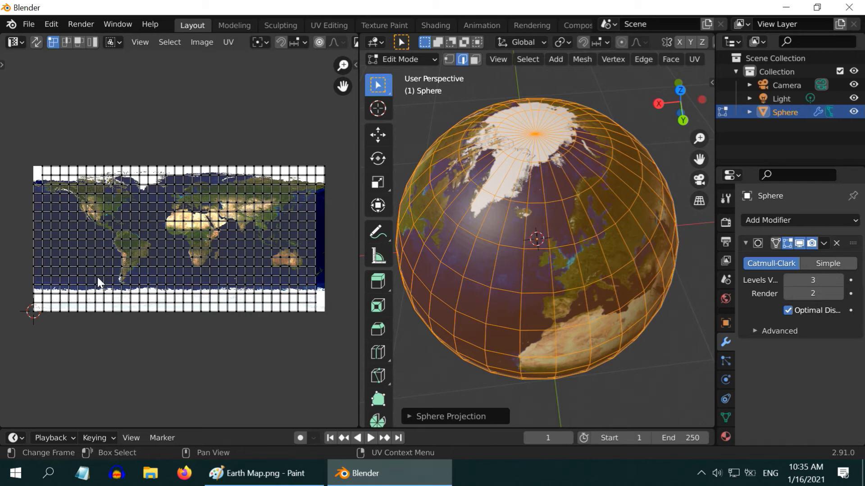
mouse_move(69, 89)
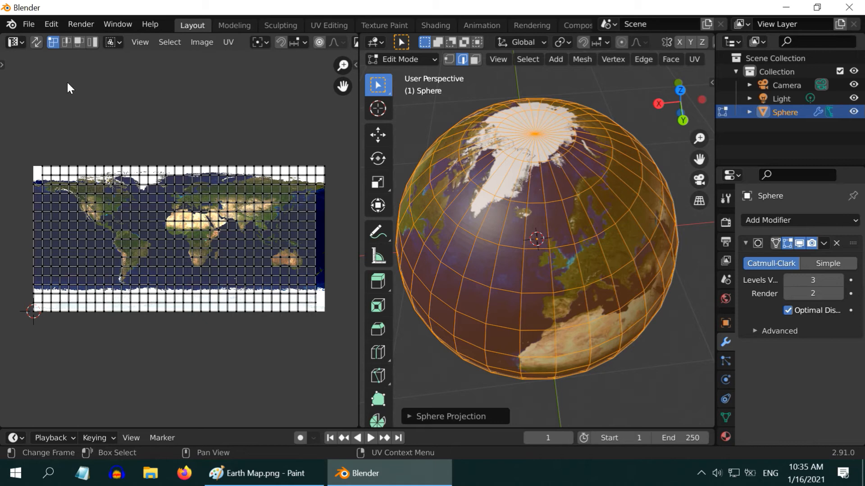
With face select and Sticky Selection disabled, scale all UVs along X to fill the map's width.
left_click(77, 43)
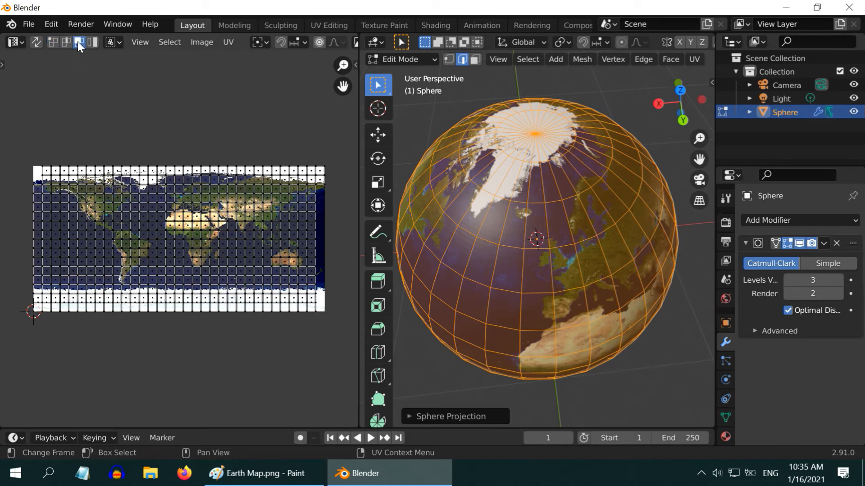
left_click(120, 43)
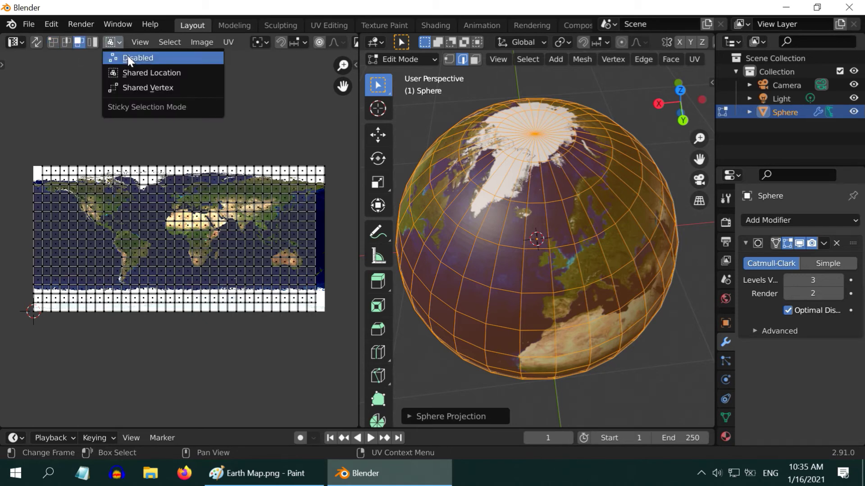
left_click(139, 58)
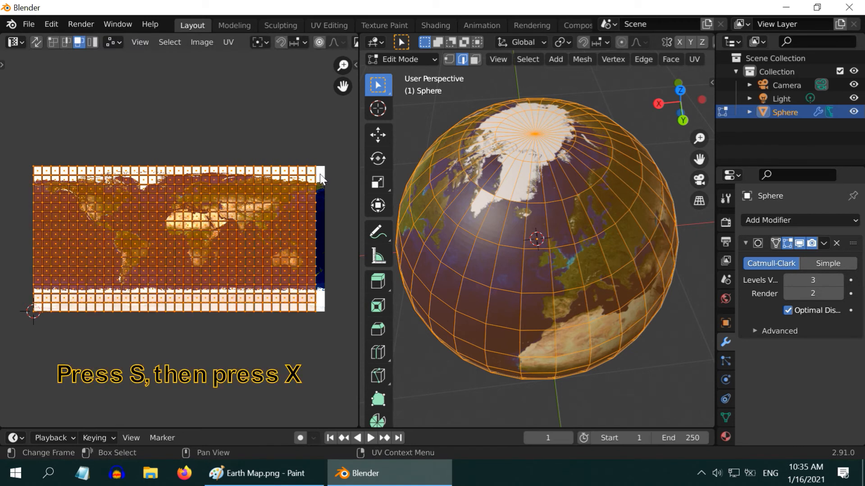
key("x")
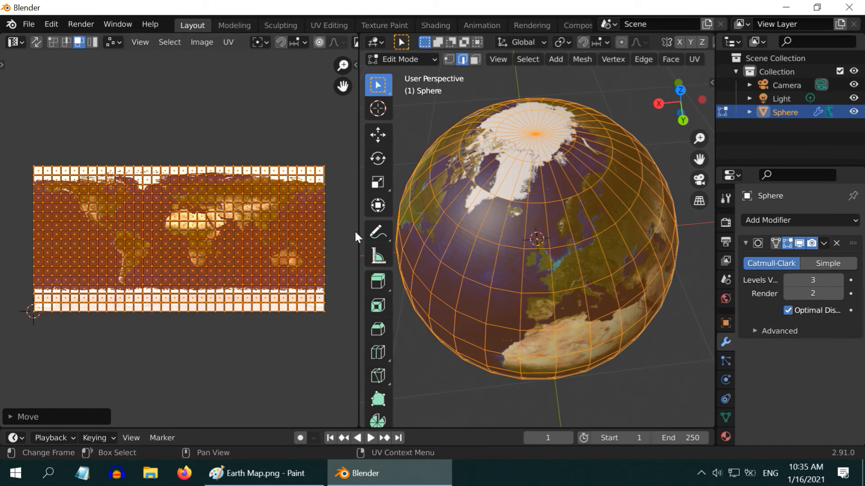
mouse_move(262, 217)
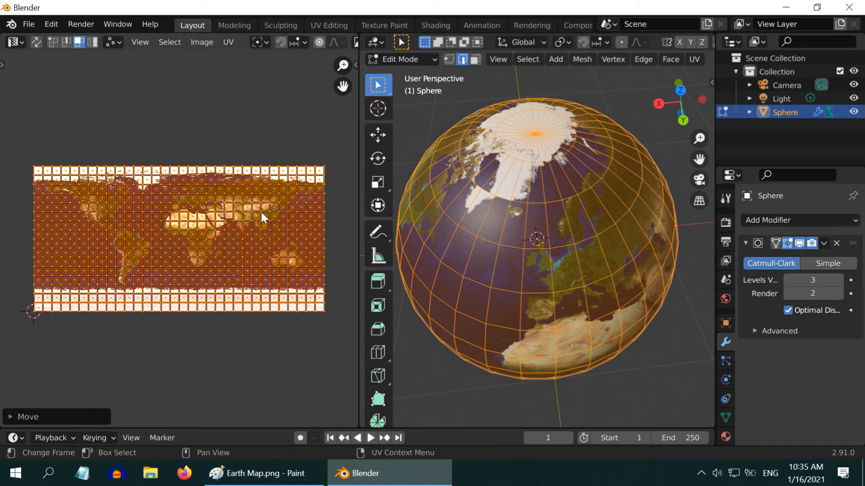
mouse_move(326, 291)
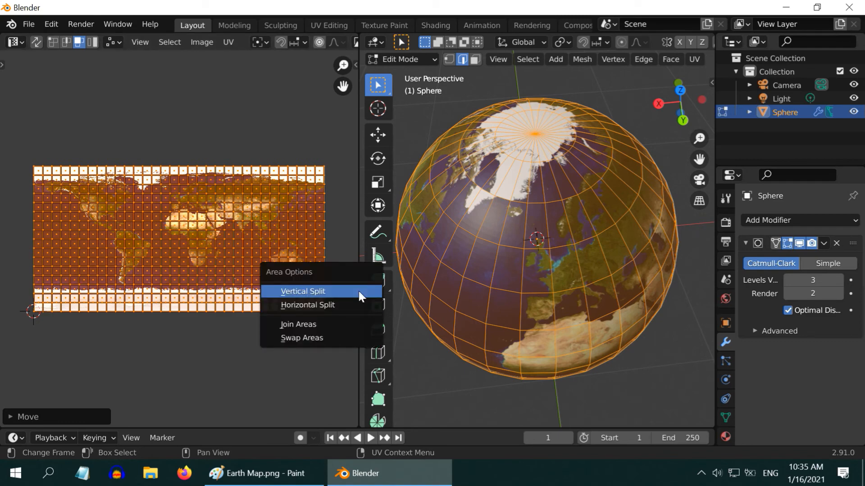
Join away the UV Editor area and switch the full 3D view to Object Mode.
left_click(298, 323)
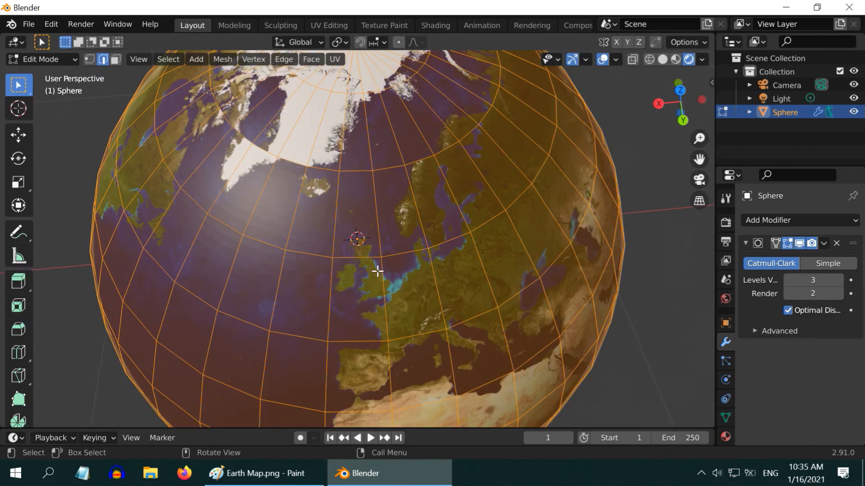
left_click(42, 59)
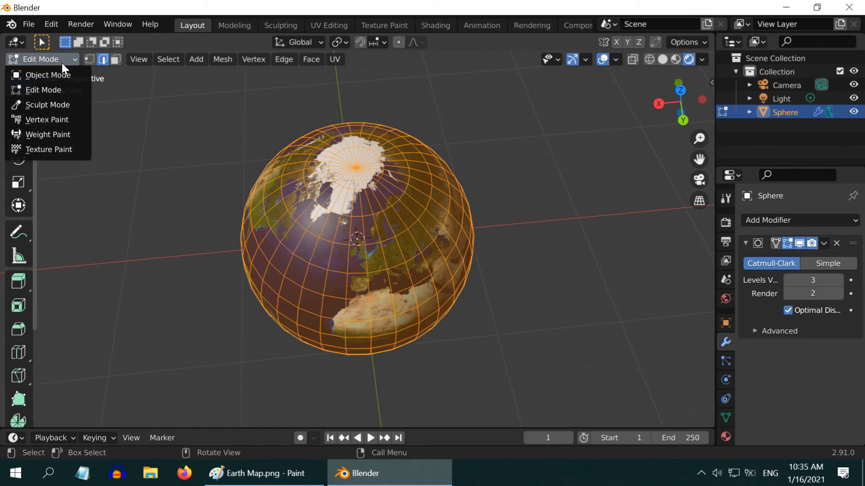
left_click(46, 74)
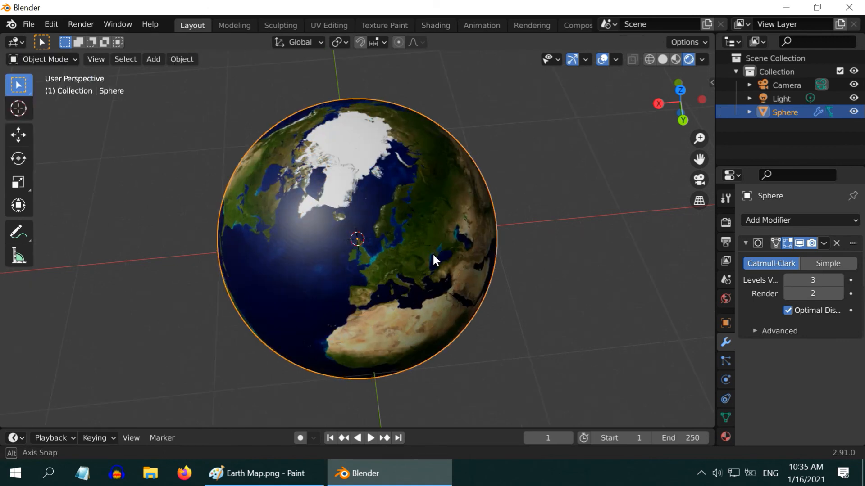